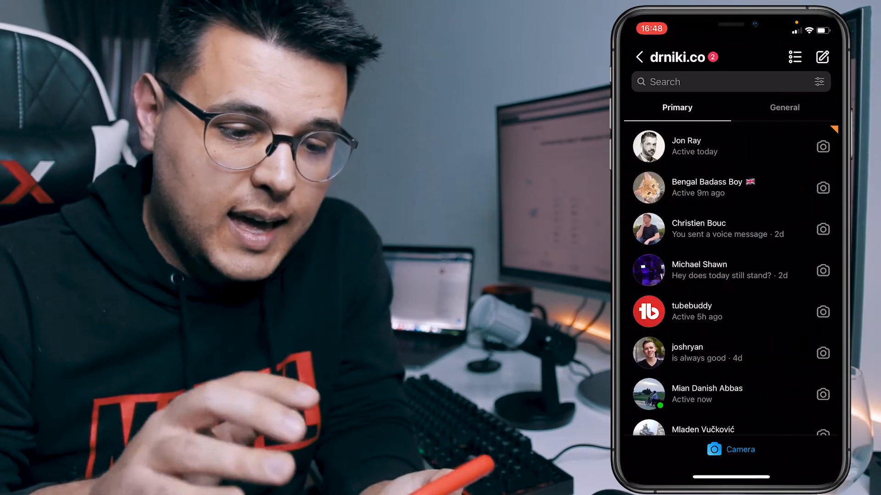
Step: Show the General tab's conversations instead of Primary in the Direct inbox
click(783, 107)
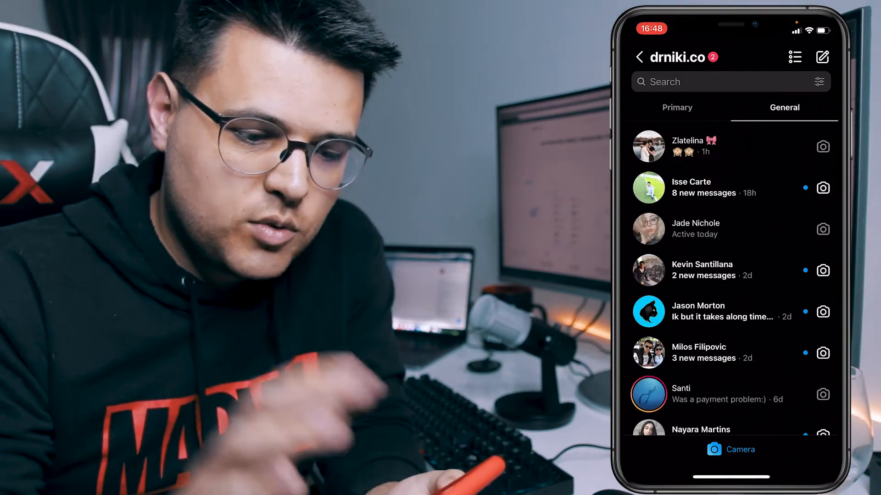